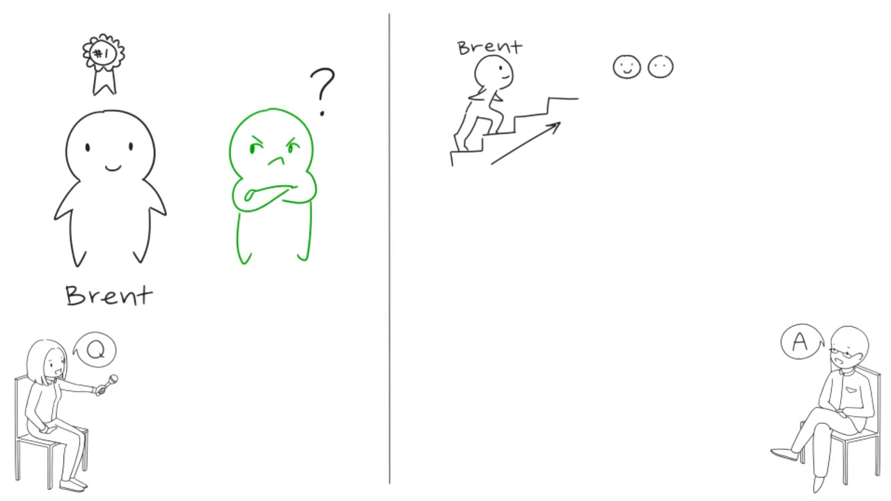
# Letter "situation mot" while sketching the green envious face with its plus and minus arrows
pyautogui.write('situation mot')
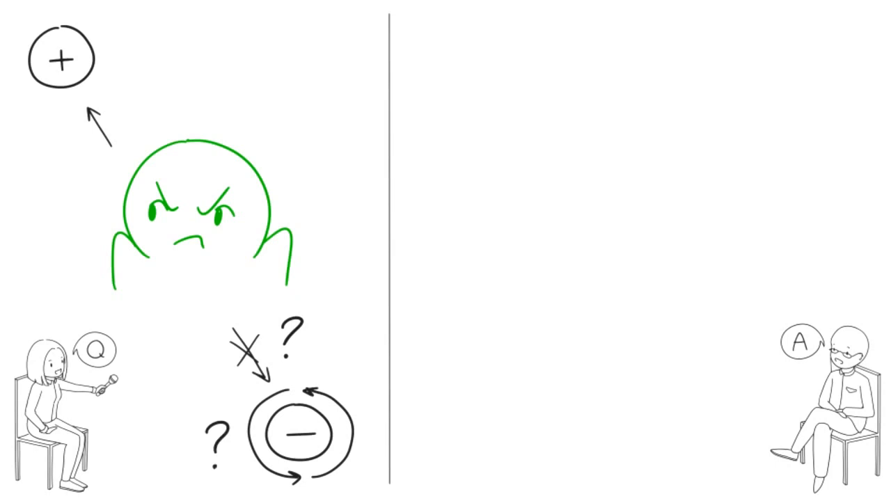
# Letter "mindfulnes" beside the green face and the overflowing locked chest
pyautogui.write('mindfulnes')
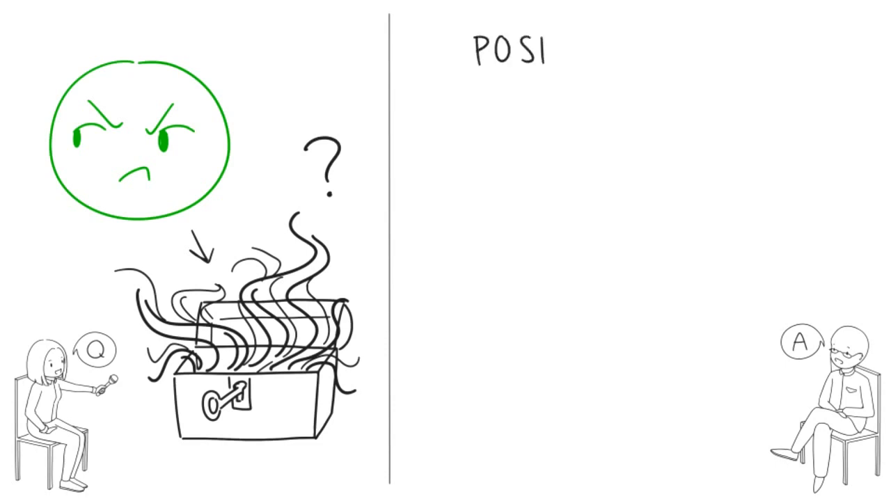
# Finish the heading with "TIVE envy" alongside the contrasted faces and shield equations
pyautogui.write('TIVE envy')
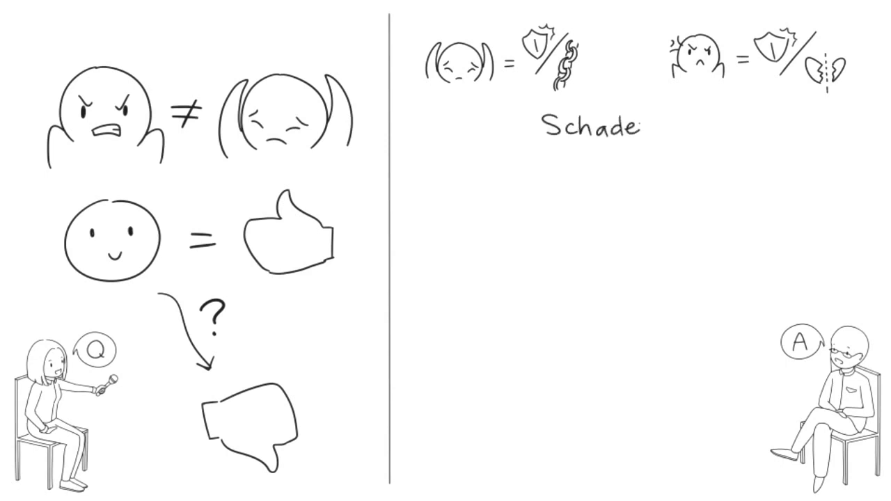
# Letter "nfreude" and draw the X crossing out the sad smoke-wreathed face beside the smiling sun
pyautogui.write('nfreude')
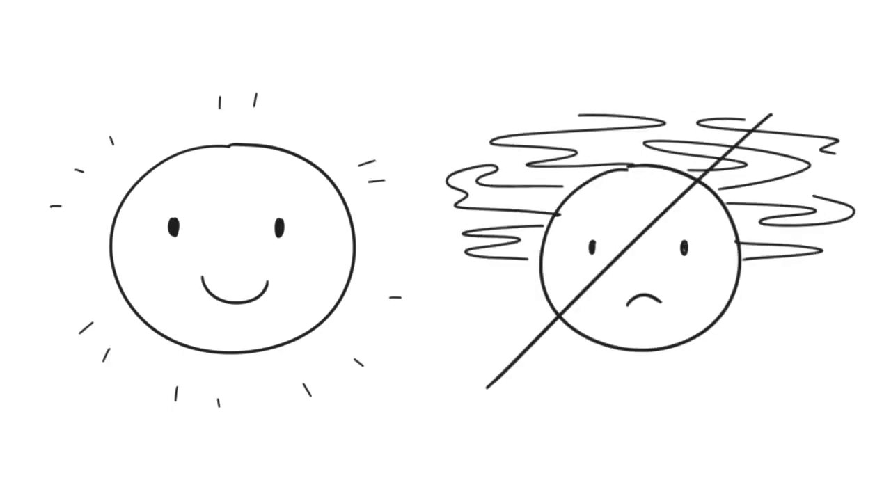
pyautogui.moveTo(502, 108); pyautogui.dragTo(801, 397)
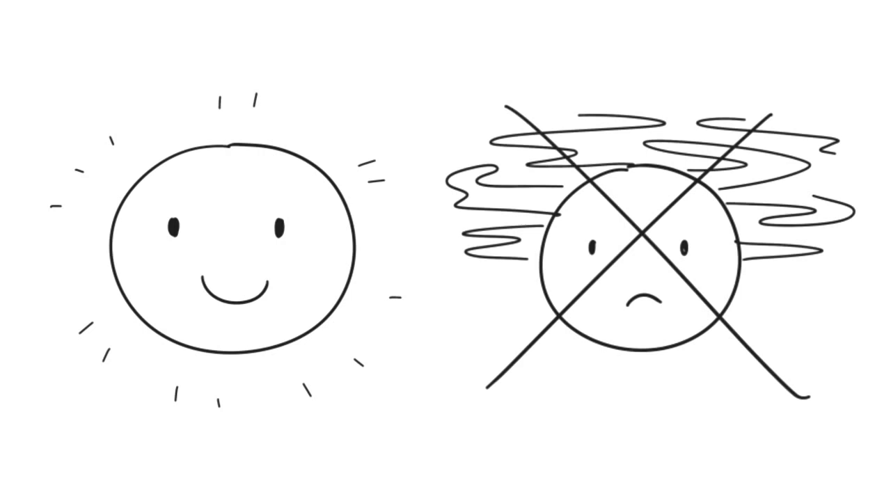